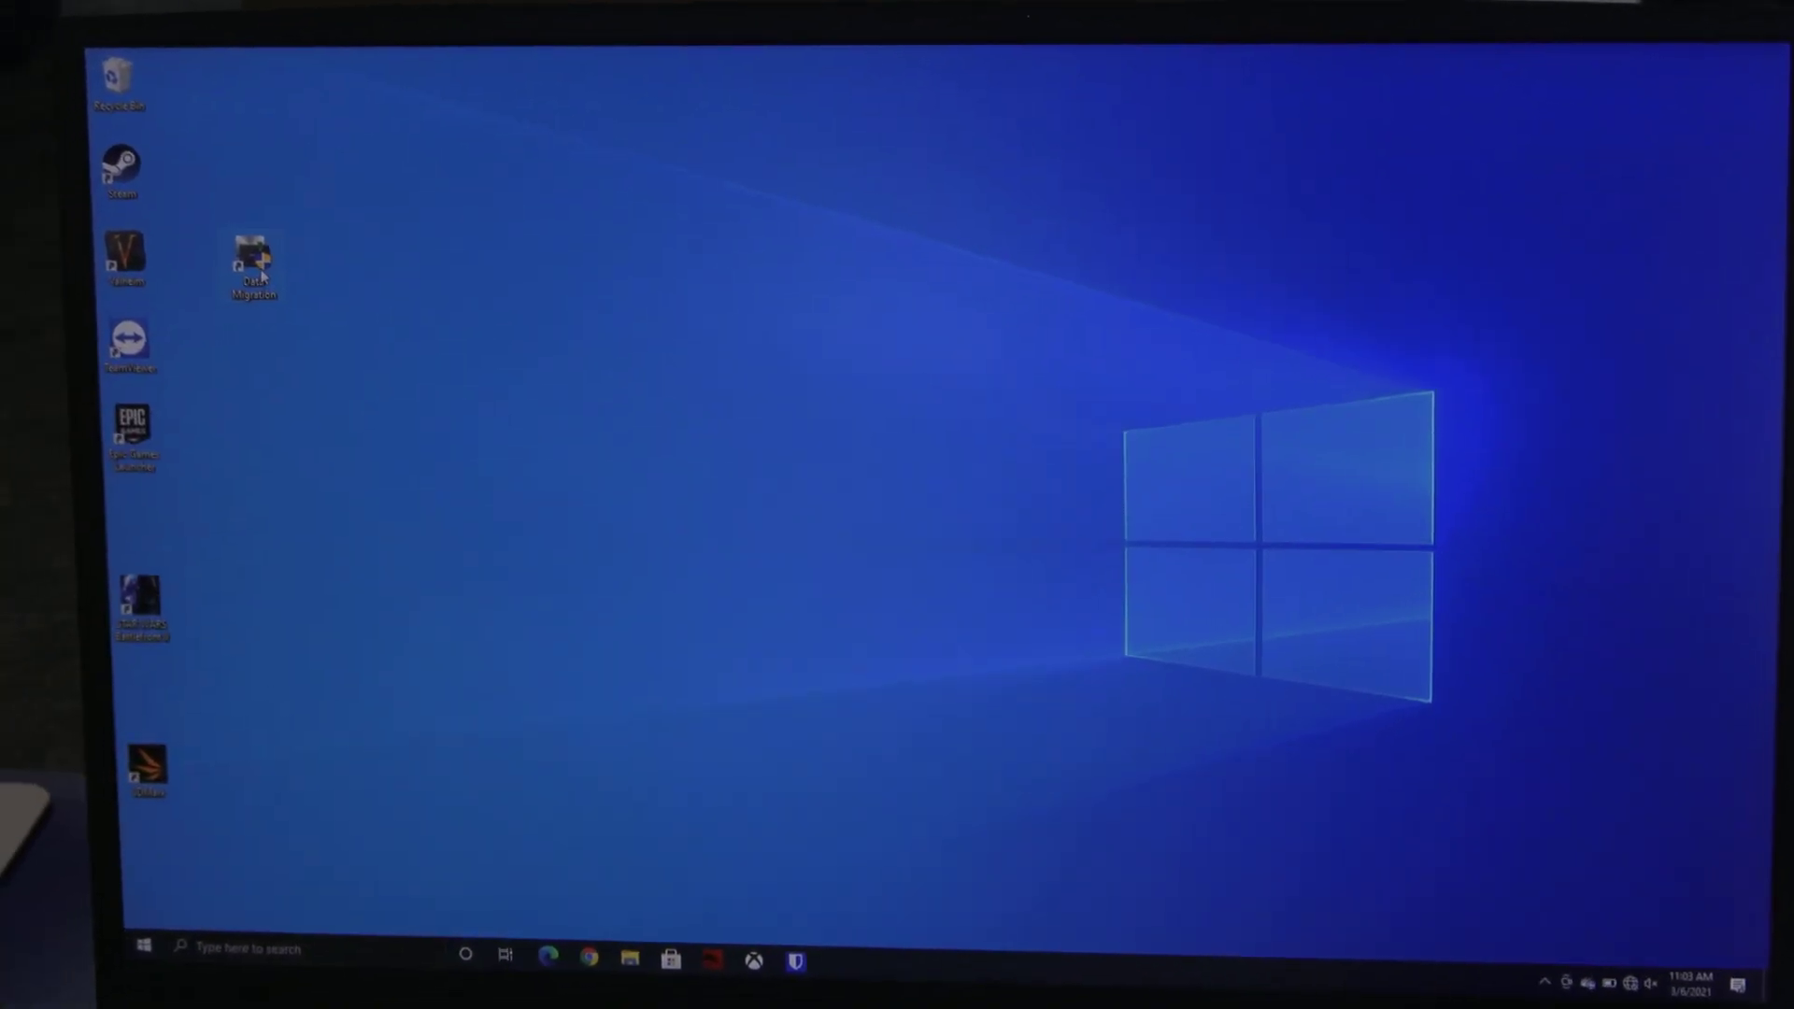
# - Launch Samsung Data Migration from its desktop icon, approving the admin permission prompt
pyautogui.doubleClick(254, 254)
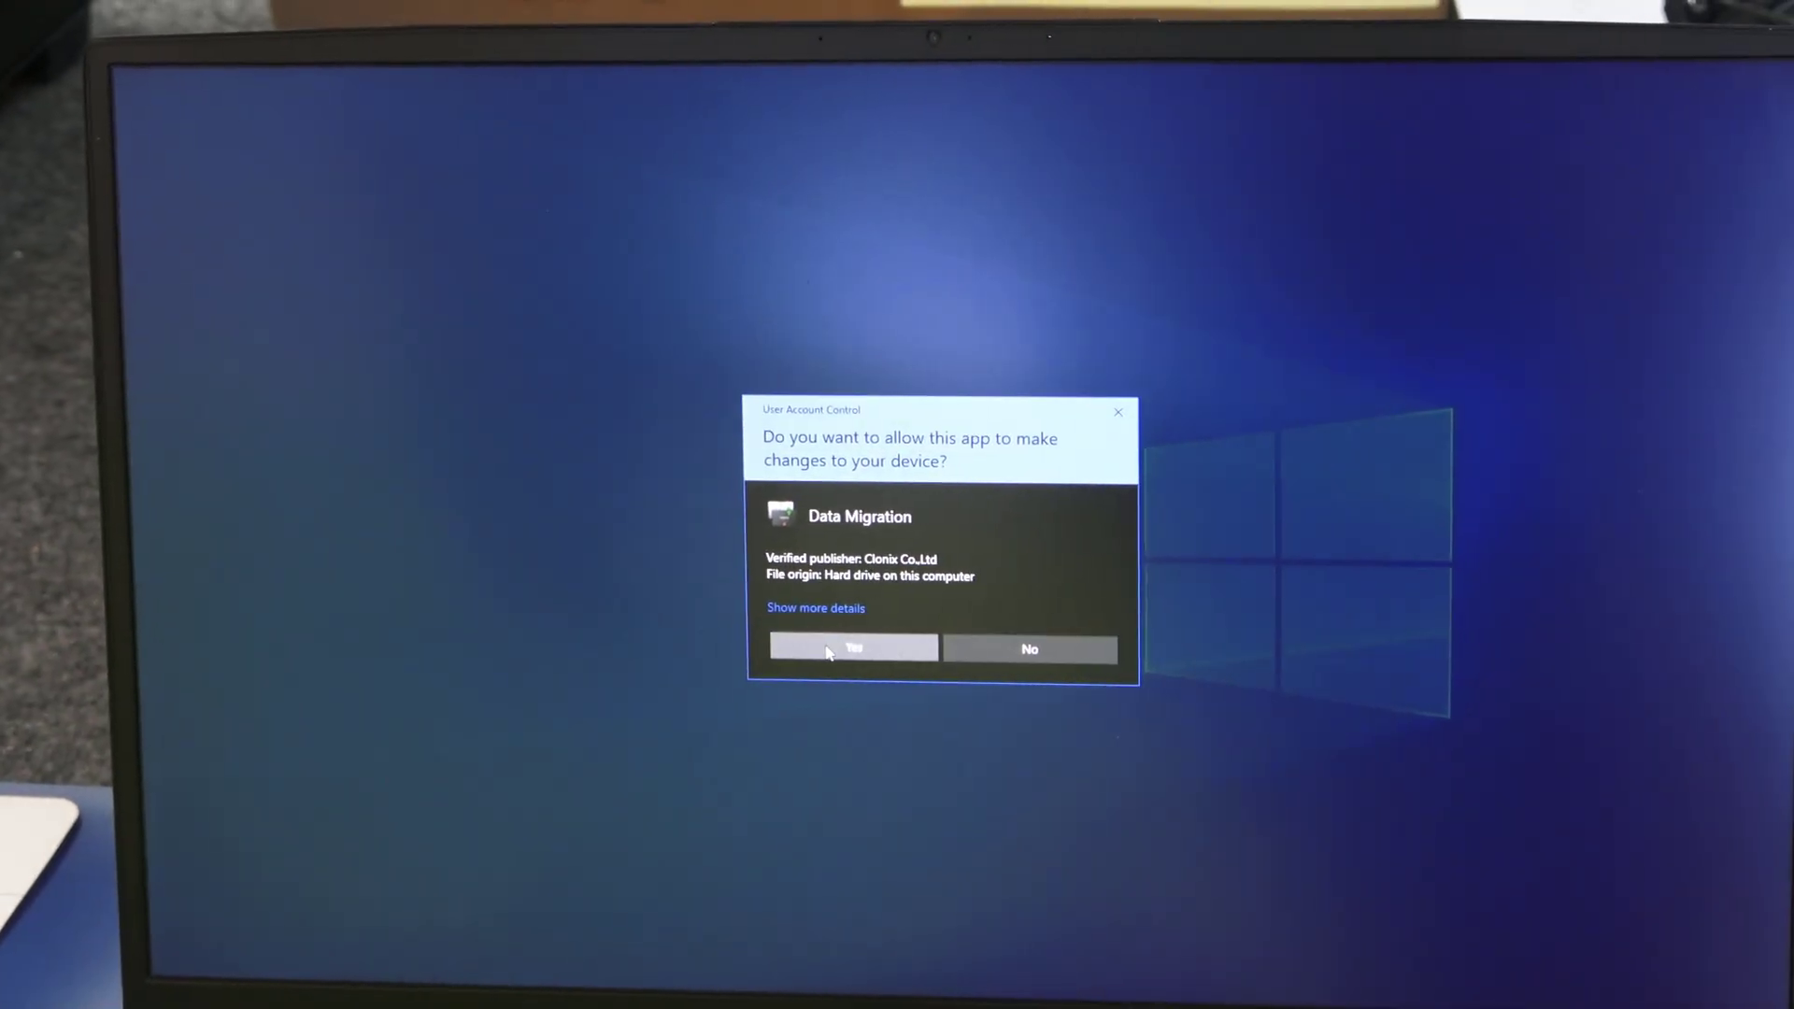
pyautogui.click(853, 647)
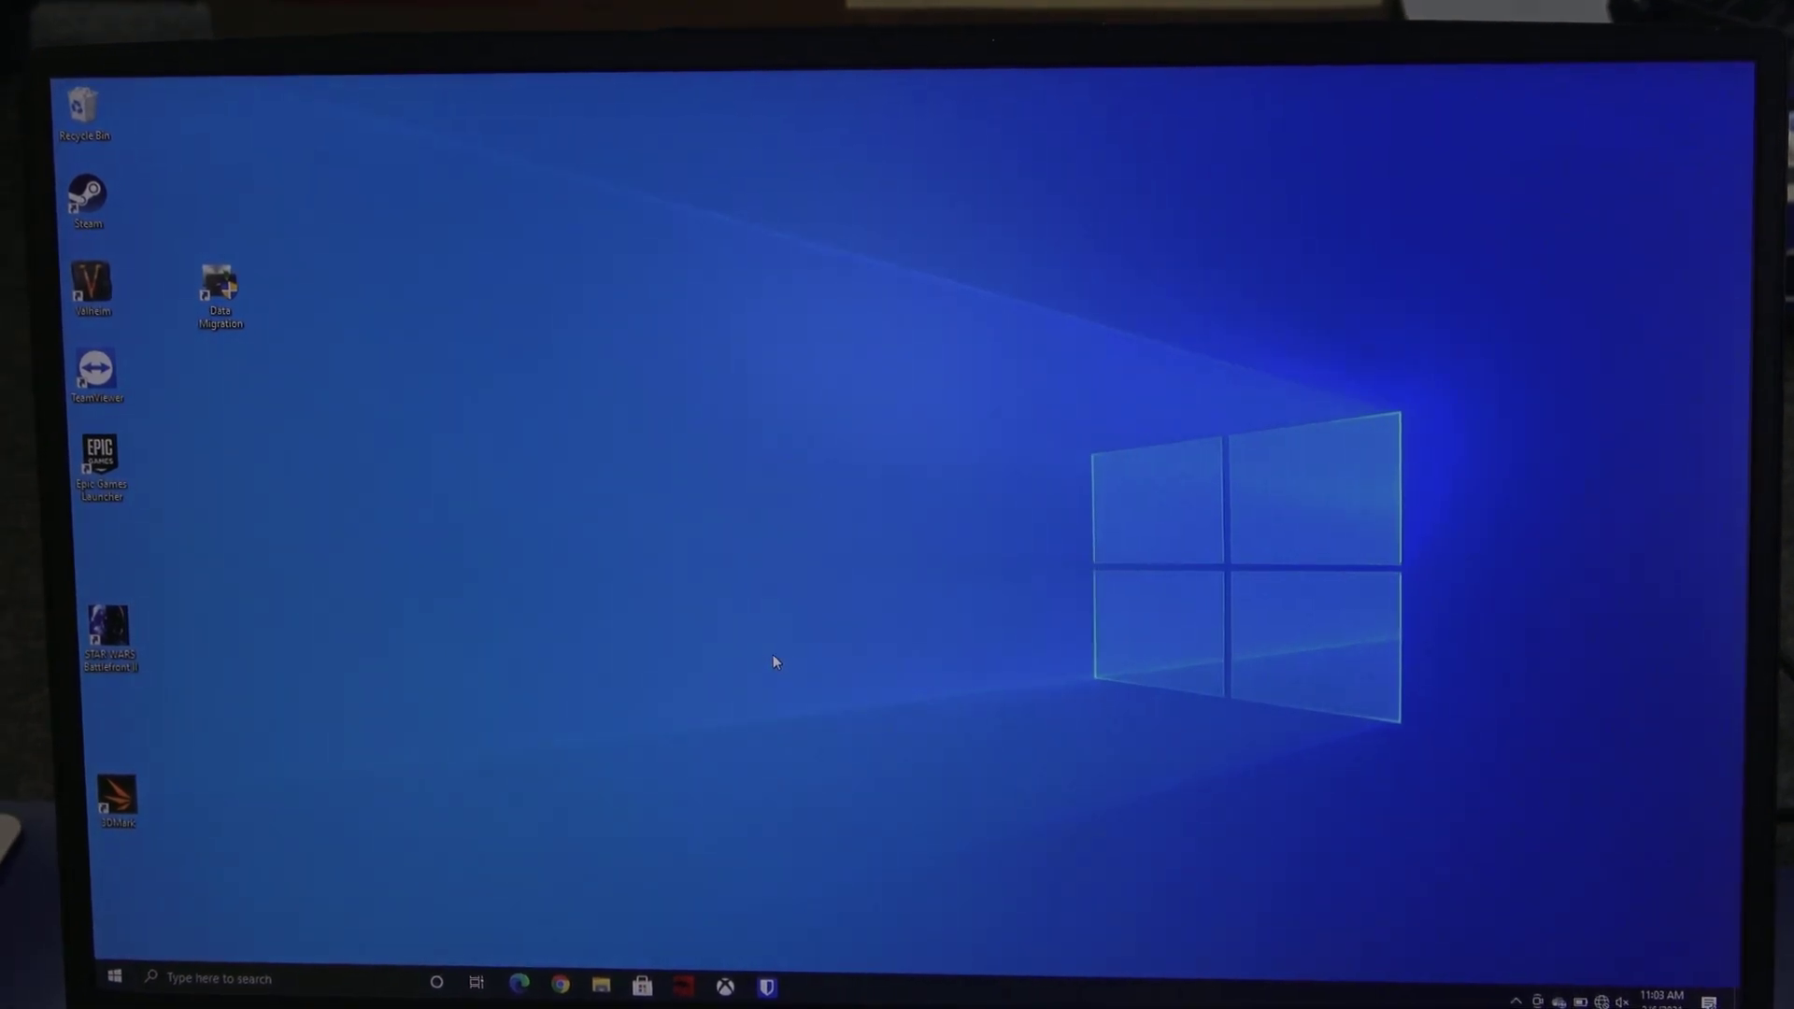
pyautogui.doubleClick(220, 286)
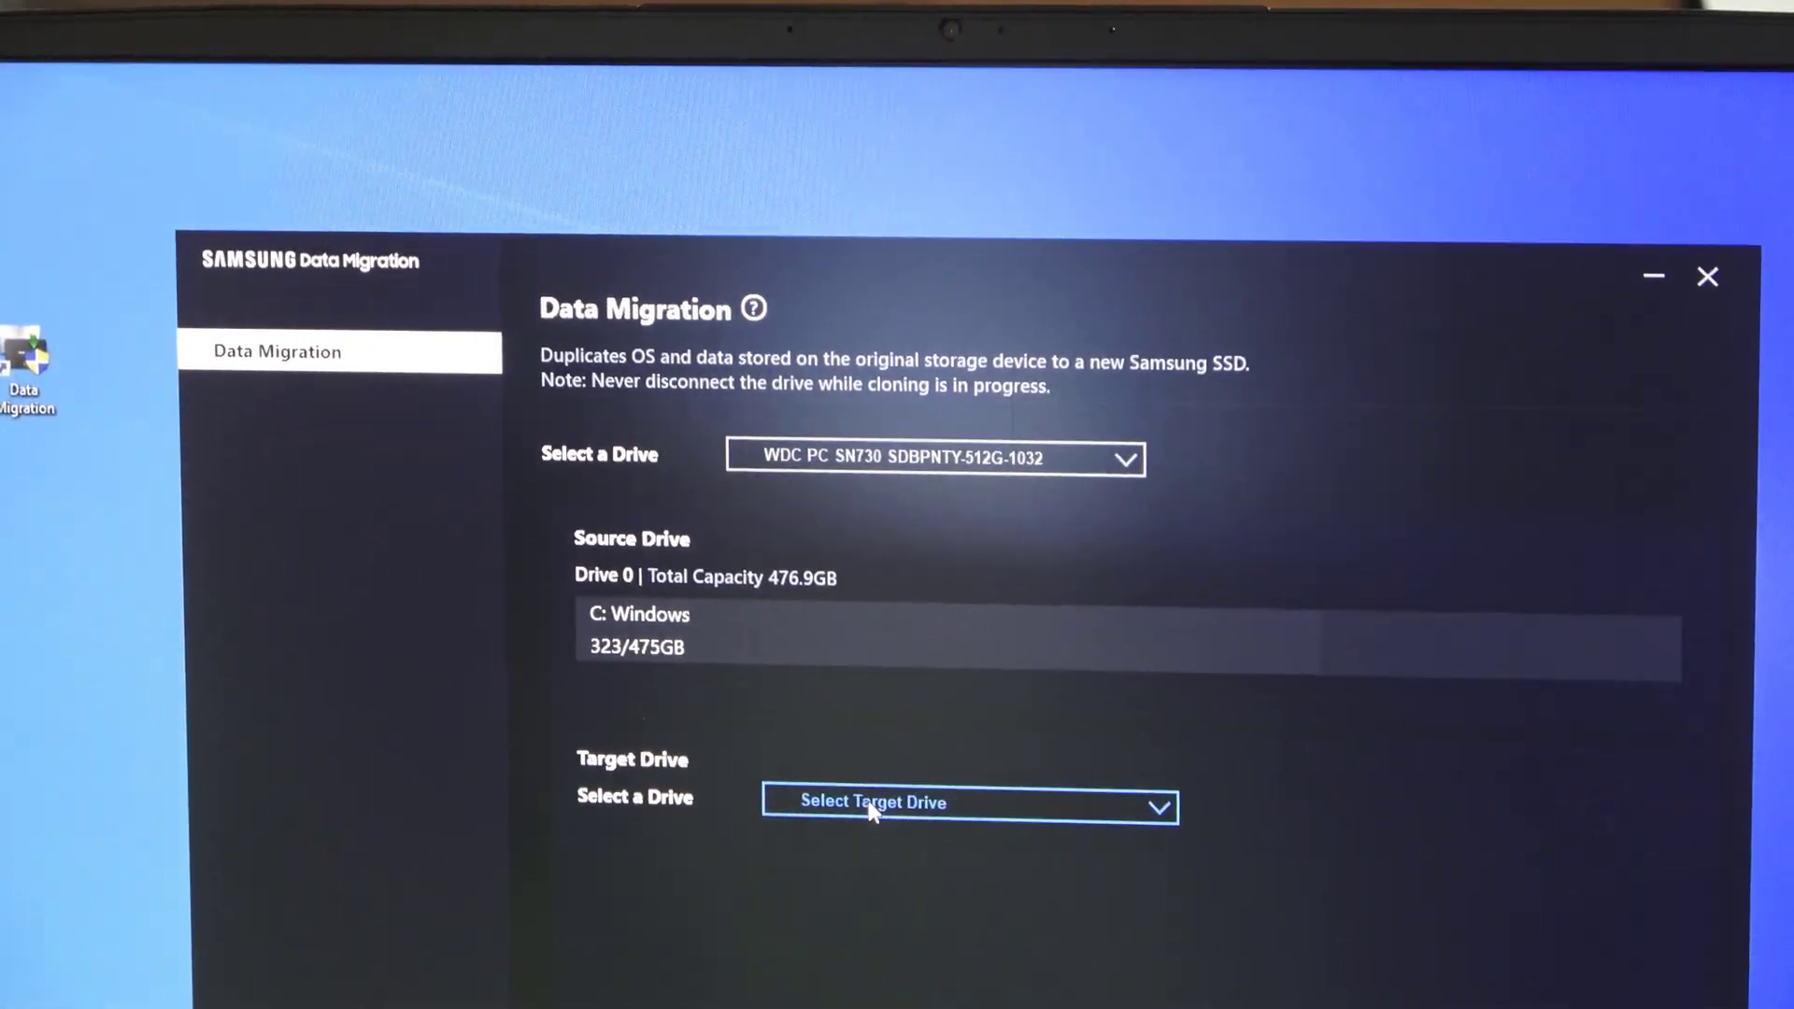
# - Choose the 931.5GB Samsung SSD 970 EVO Plus as target and start cloning
pyautogui.click(968, 802)
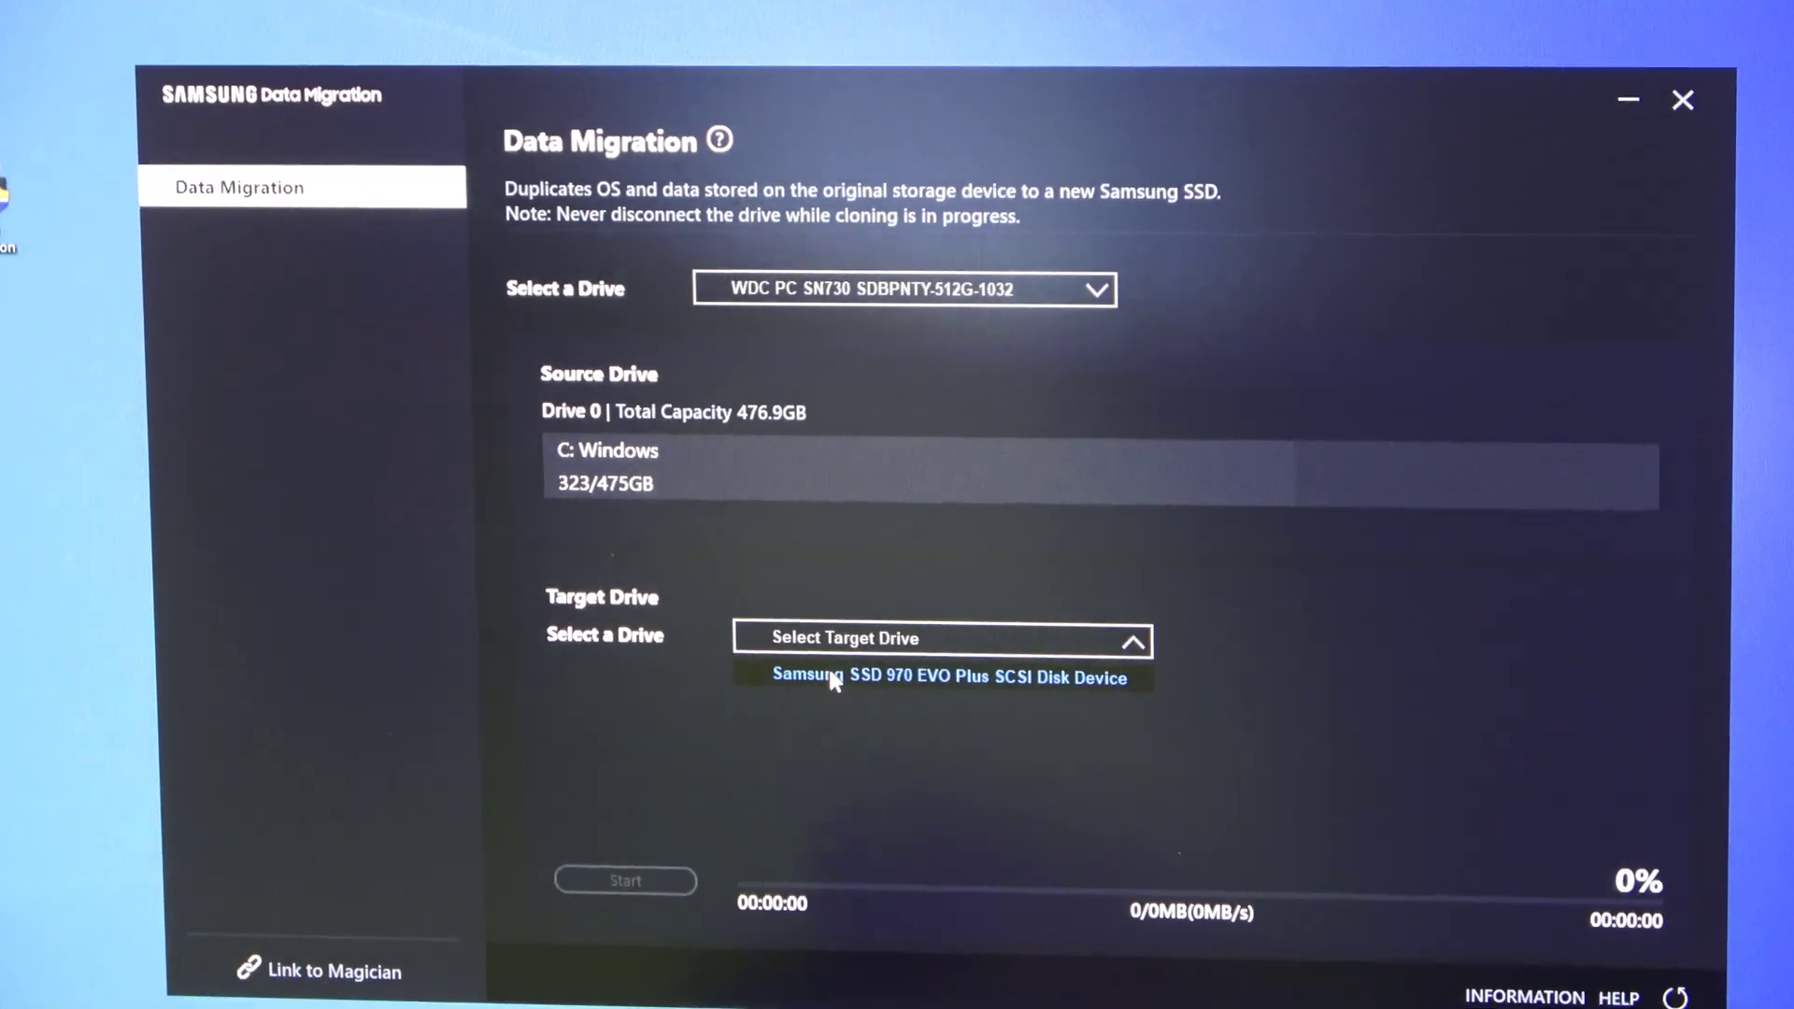
pyautogui.click(938, 677)
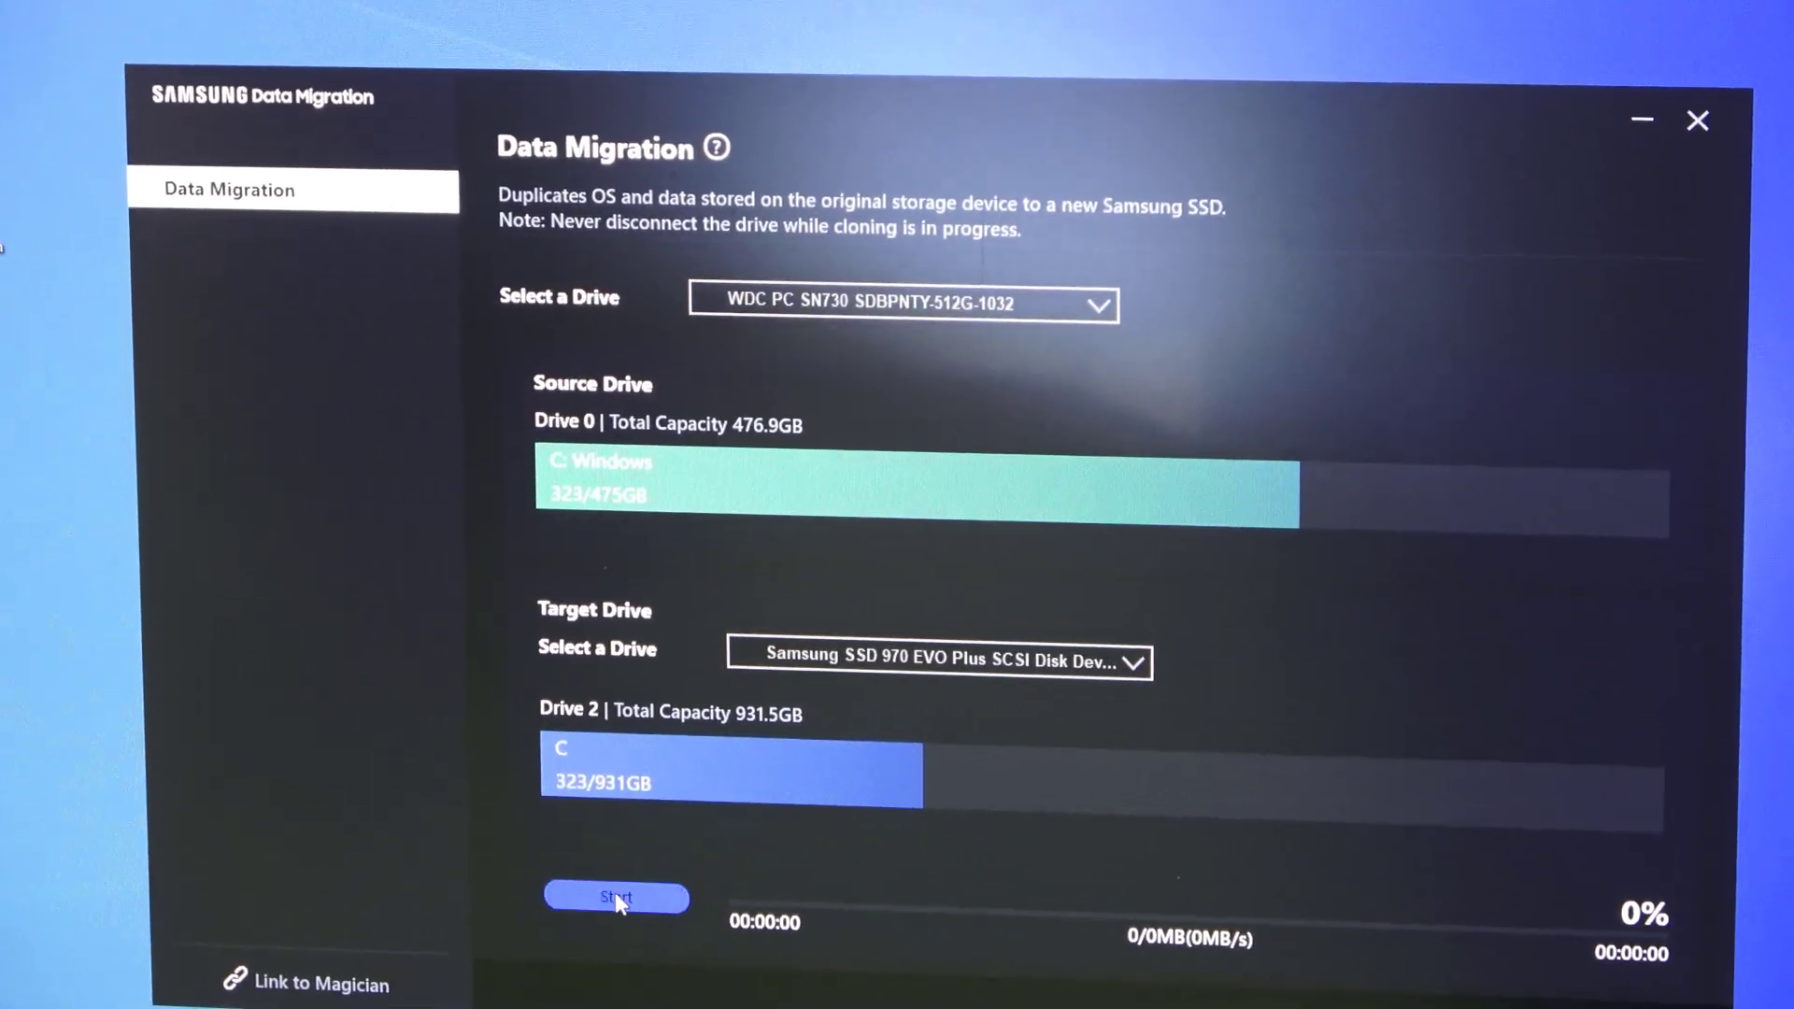
pyautogui.click(616, 897)
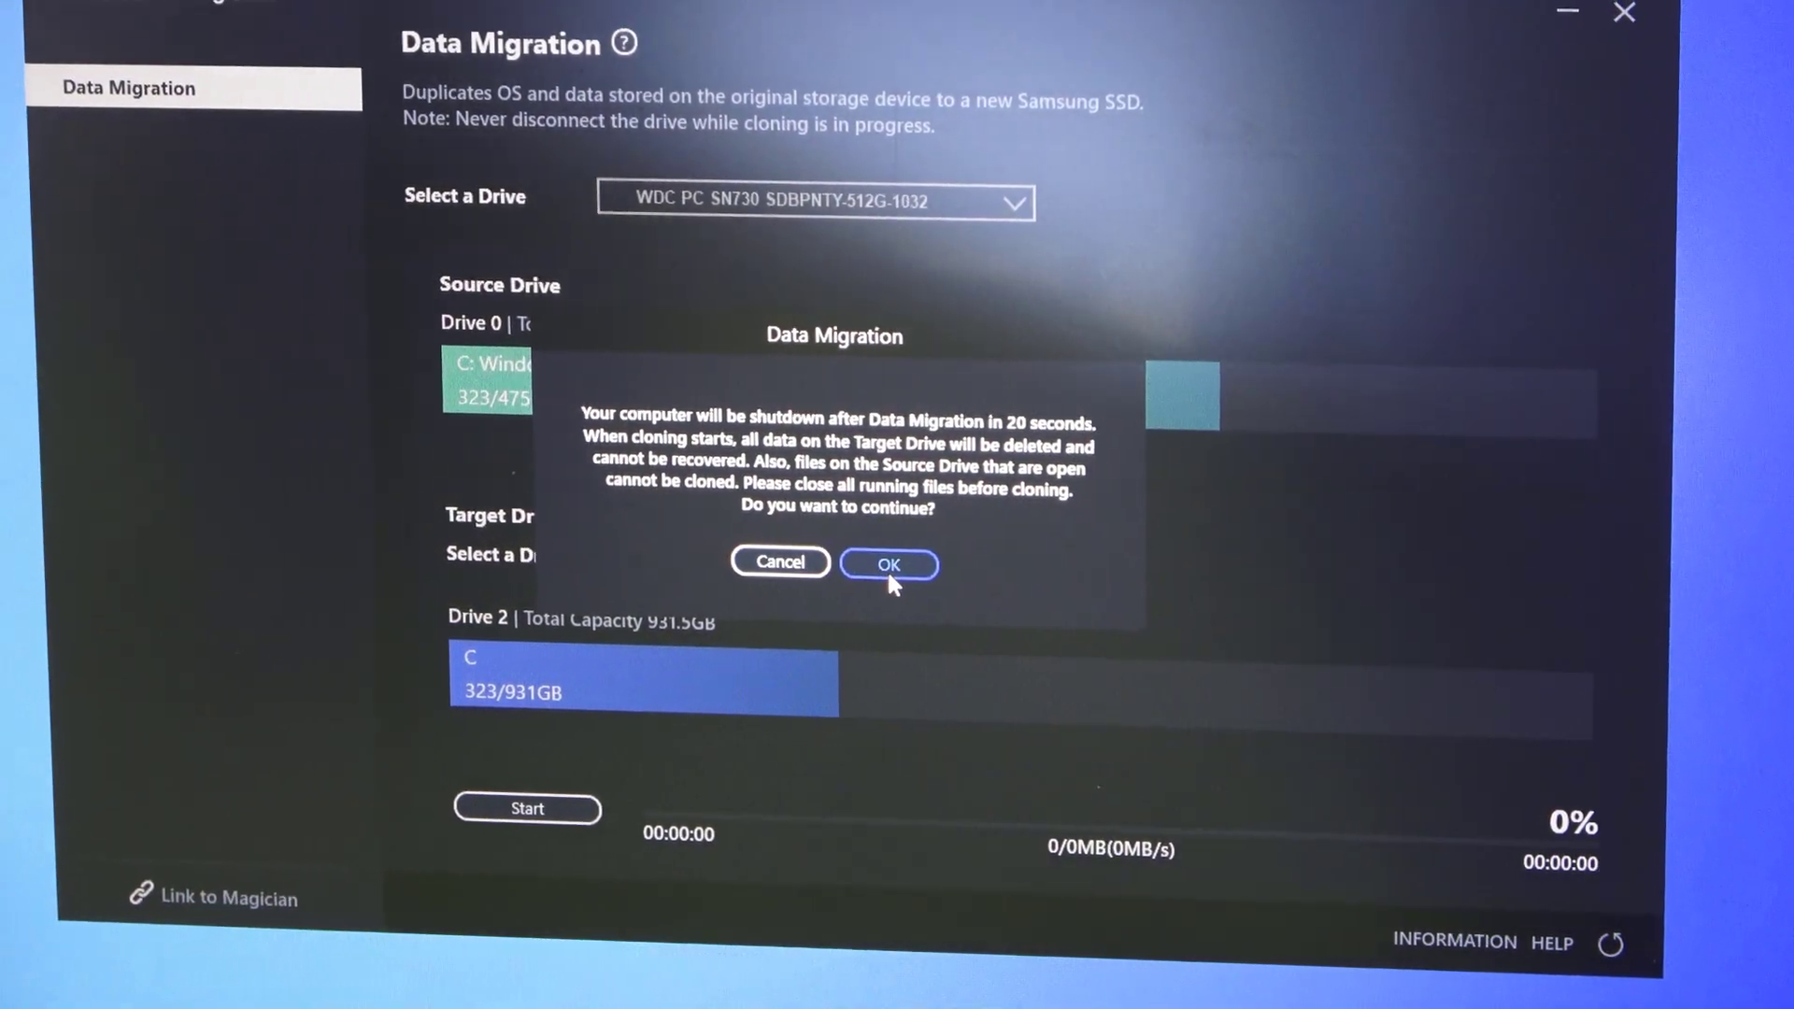
# - Accept the shutdown and data-loss warning with OK so cloning proceeds
pyautogui.click(888, 563)
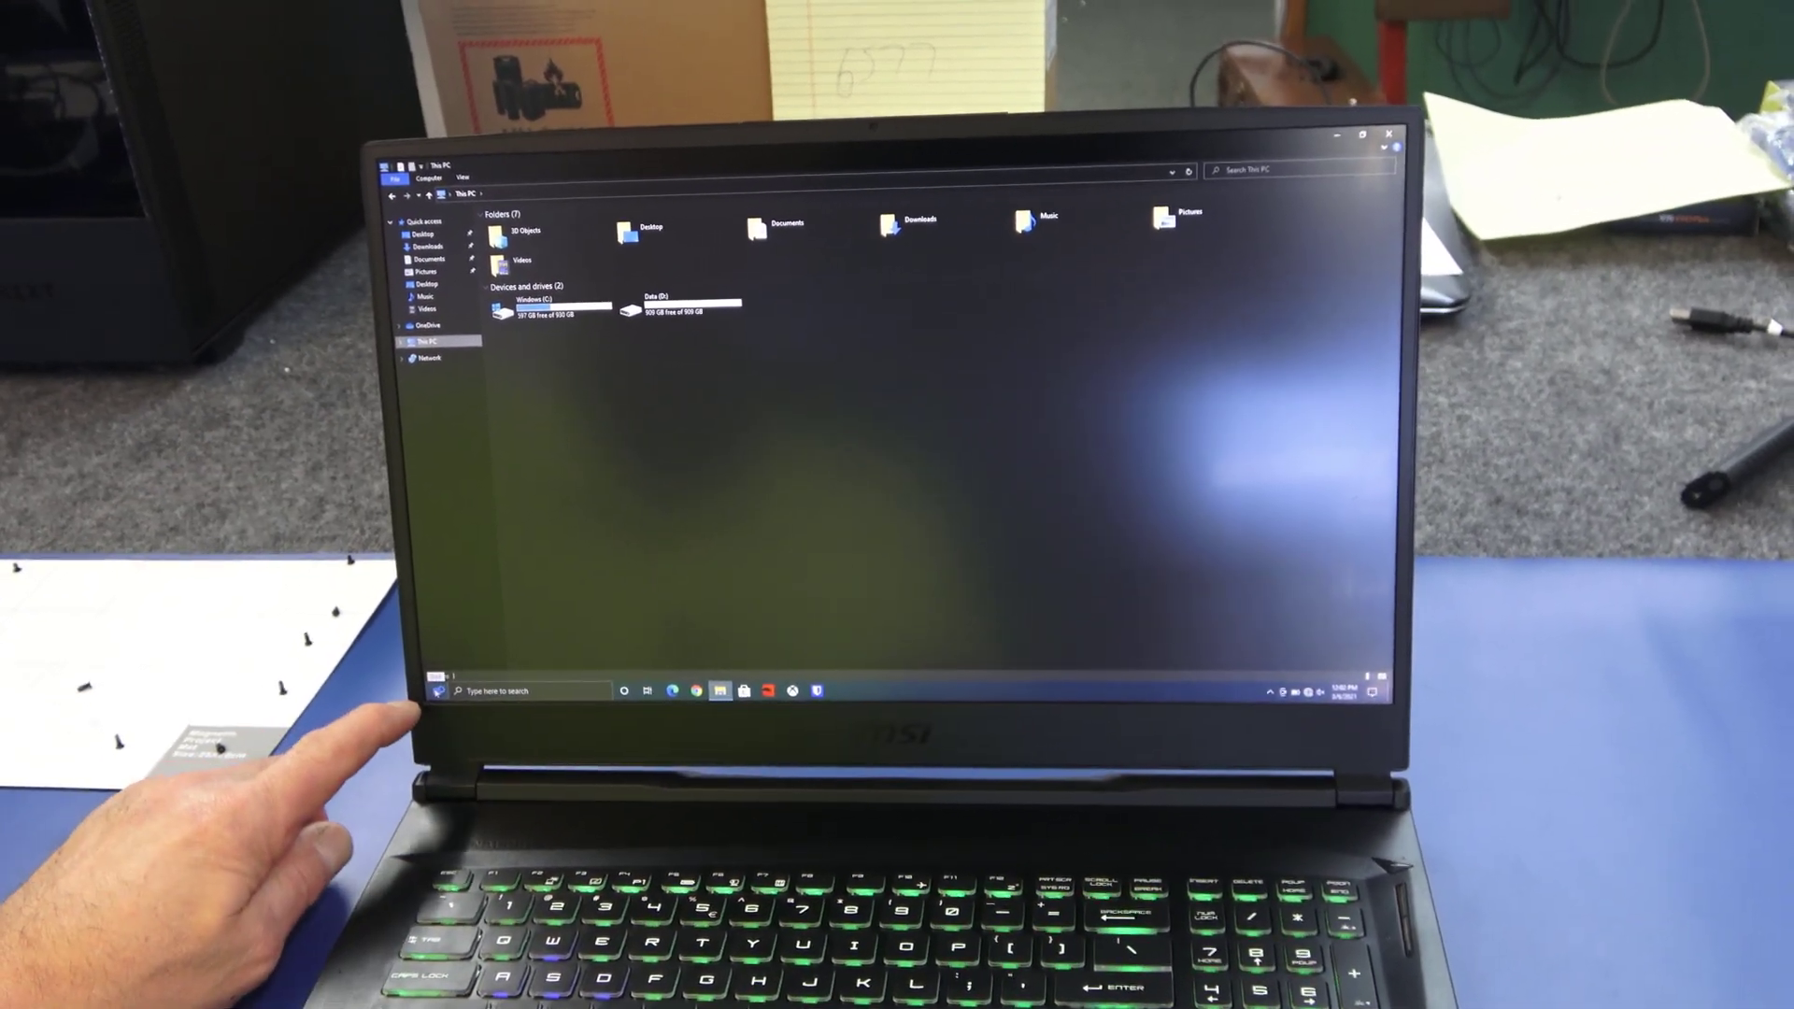
# - Open Disk Management from the right-click menu, bringing up Initialize Disk
pyautogui.rightClick(444, 690)
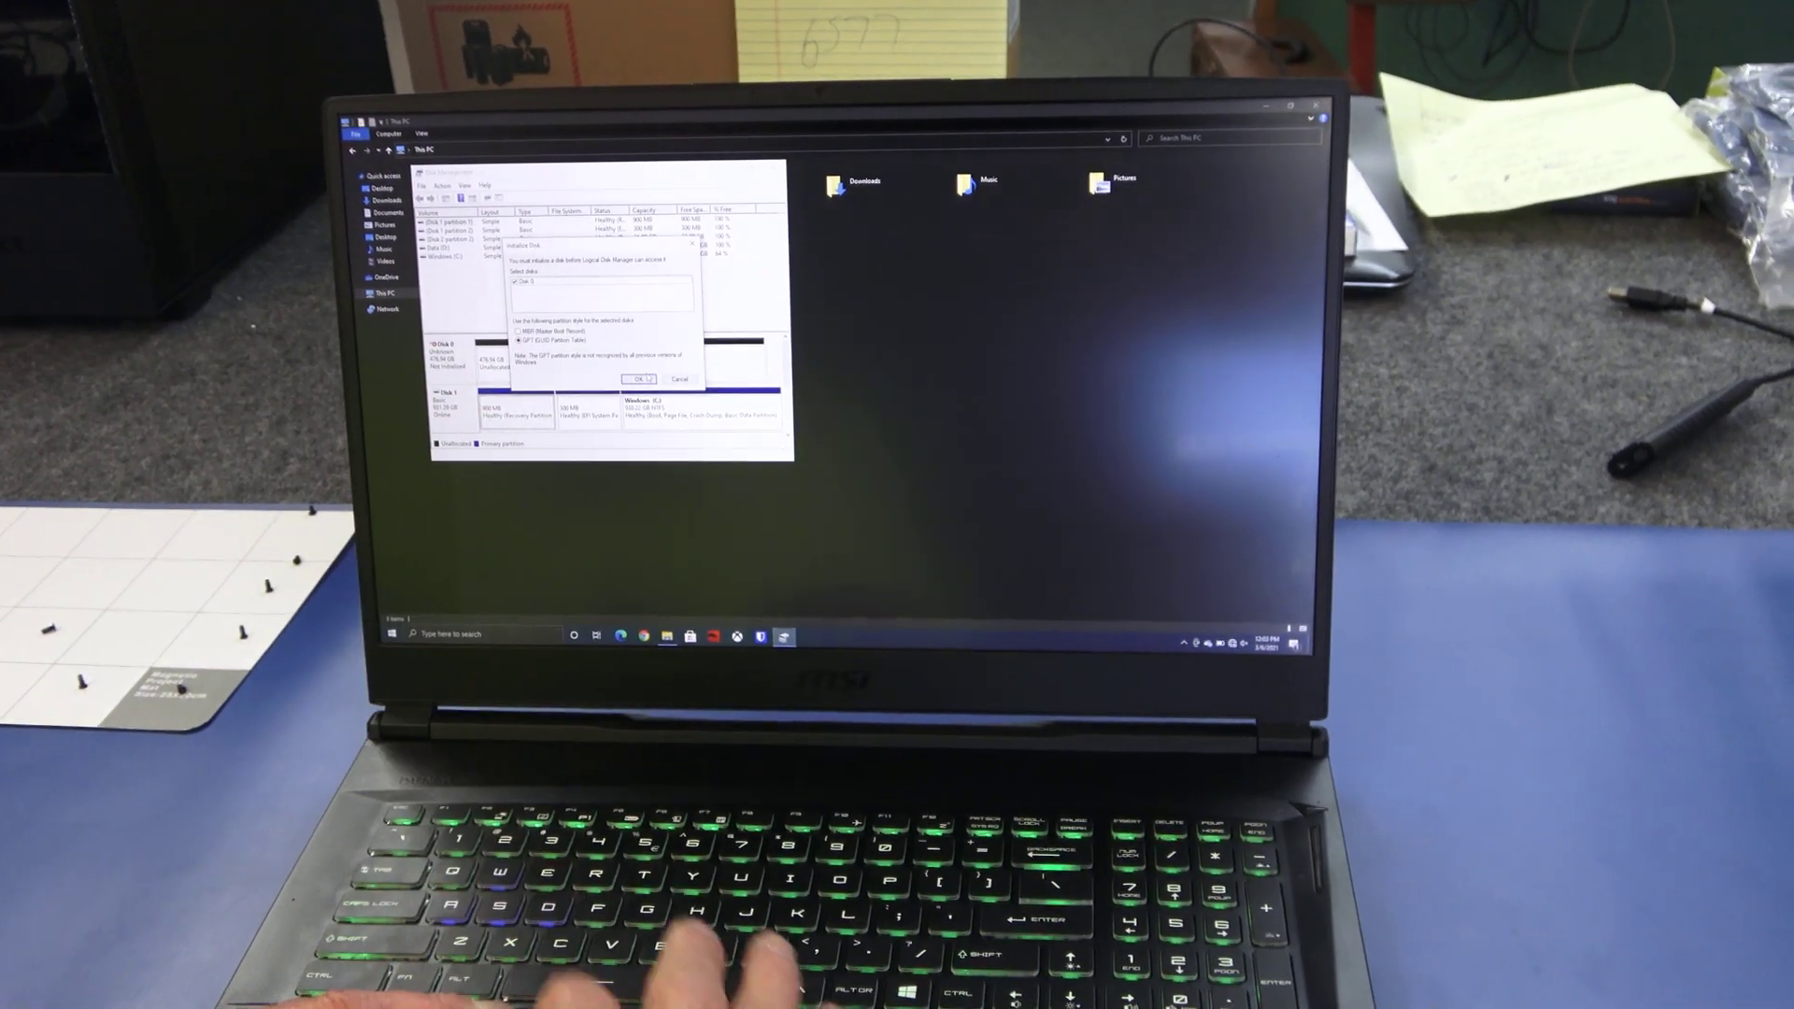
# - Initialize the 476 GB disk and create a single New Simple Volume on its unallocated space
pyautogui.click(638, 378)
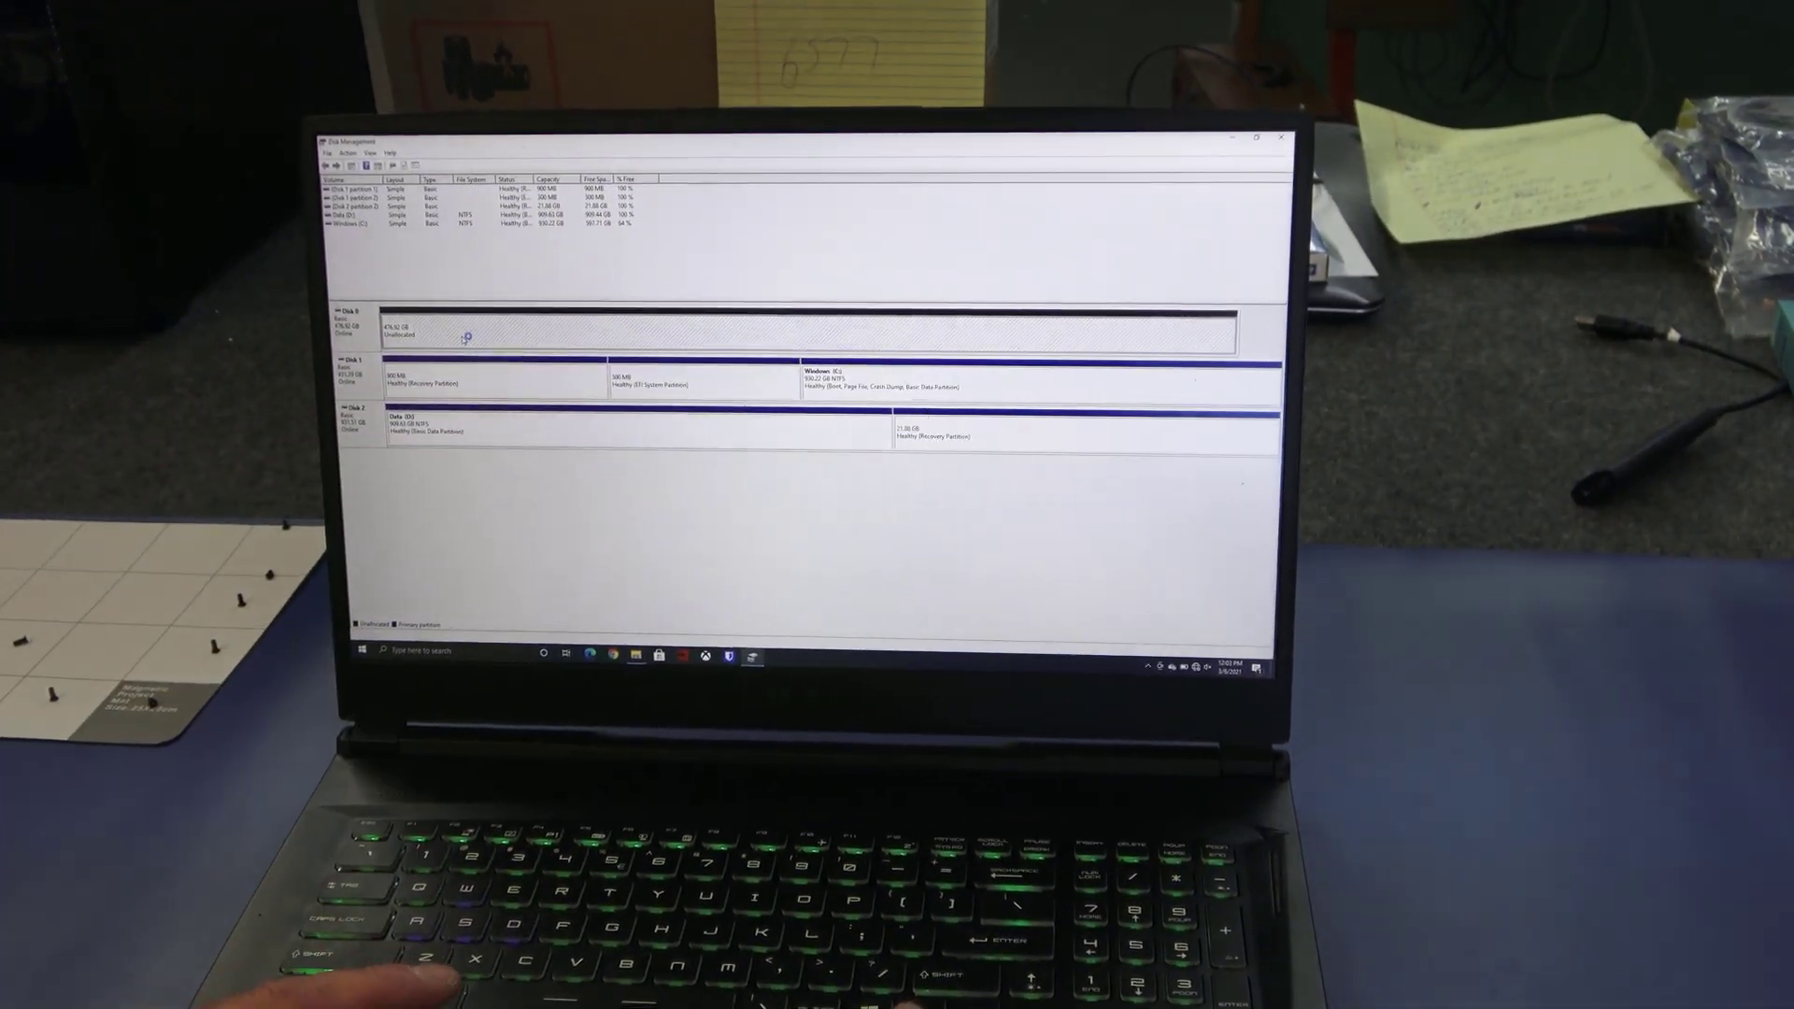
pyautogui.rightClick(463, 337)
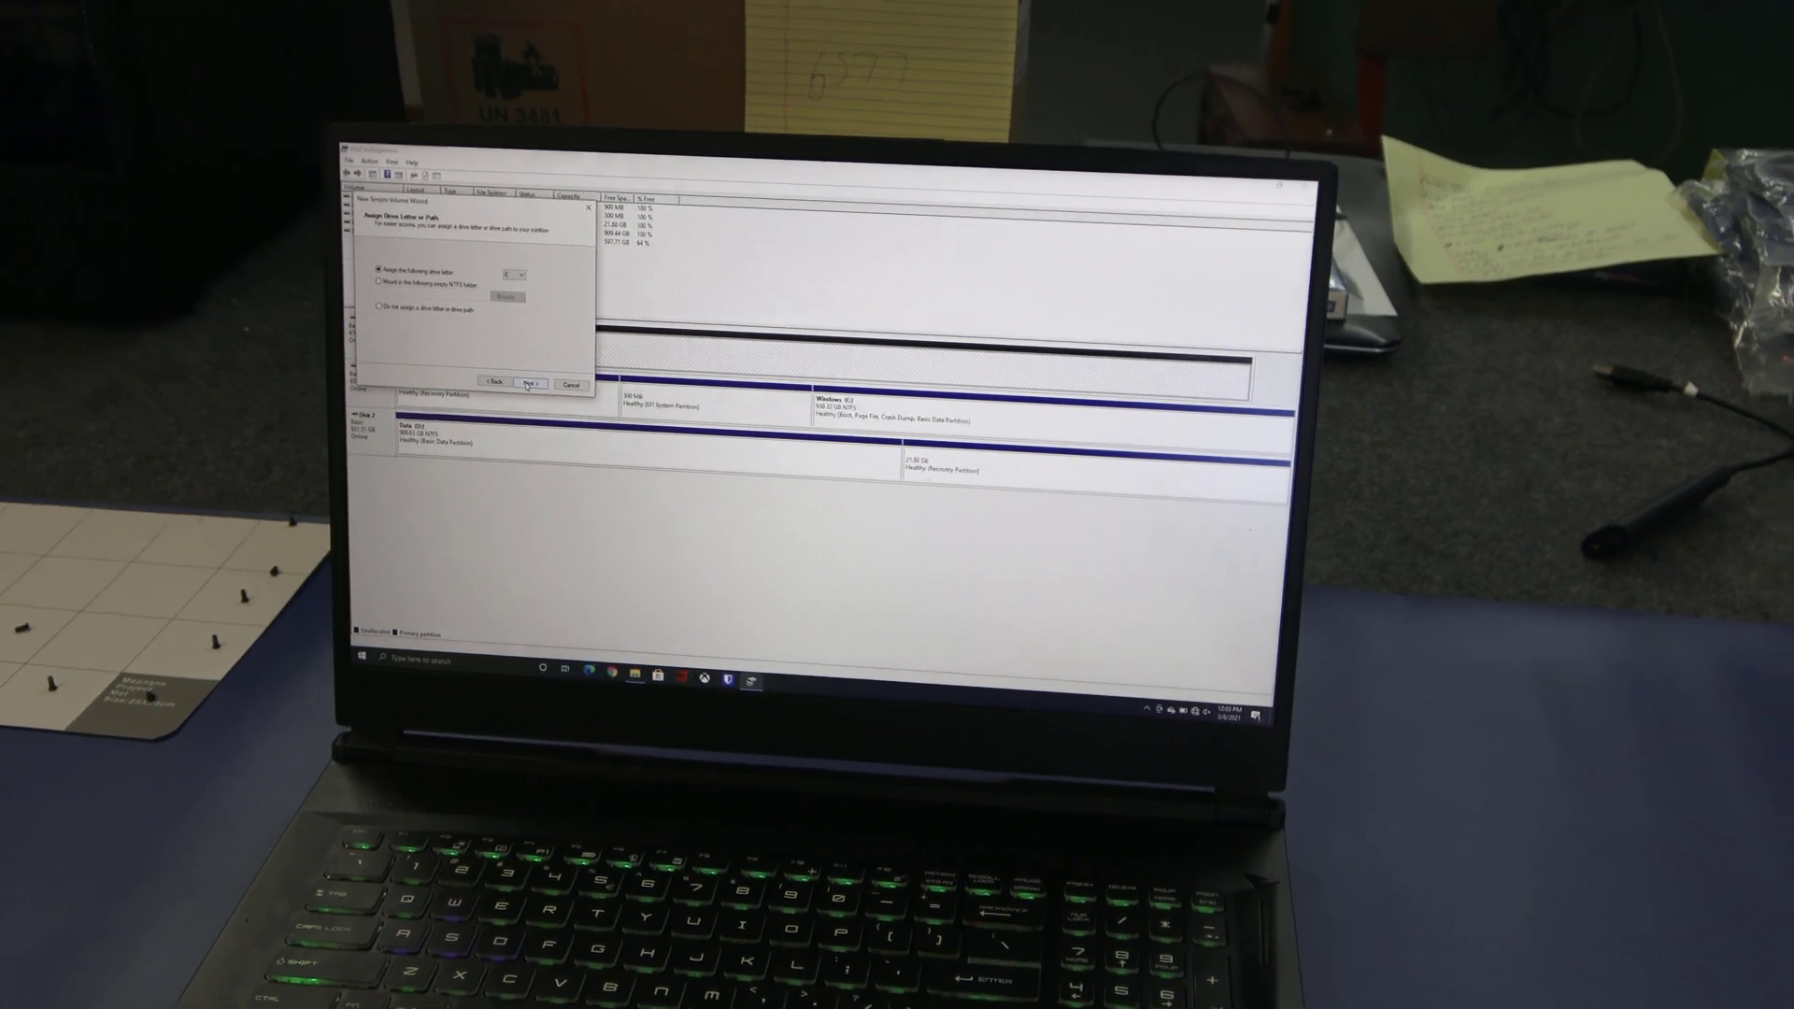
pyautogui.click(529, 382)
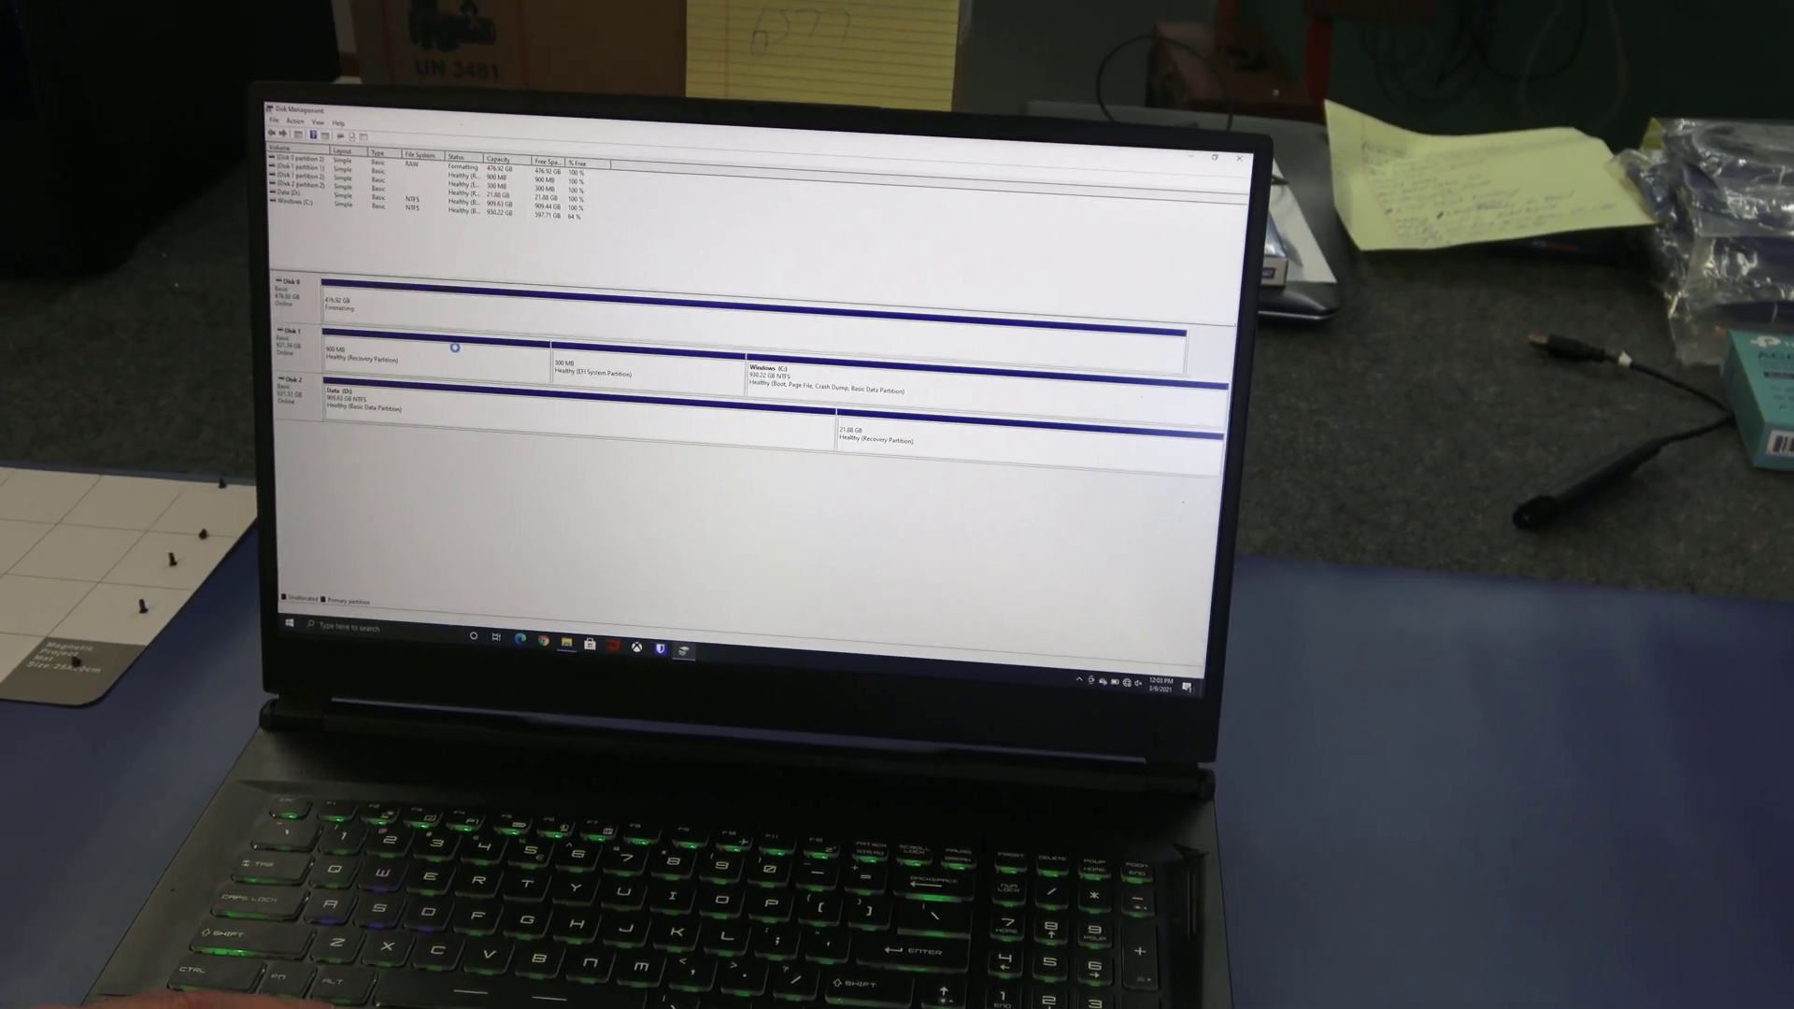